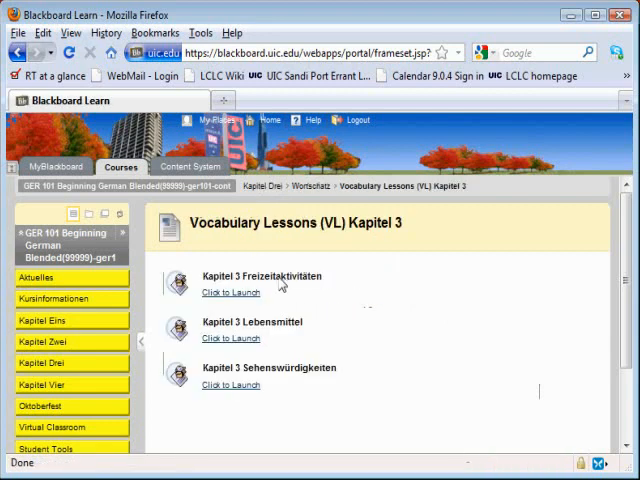
mouse_move(292, 285)
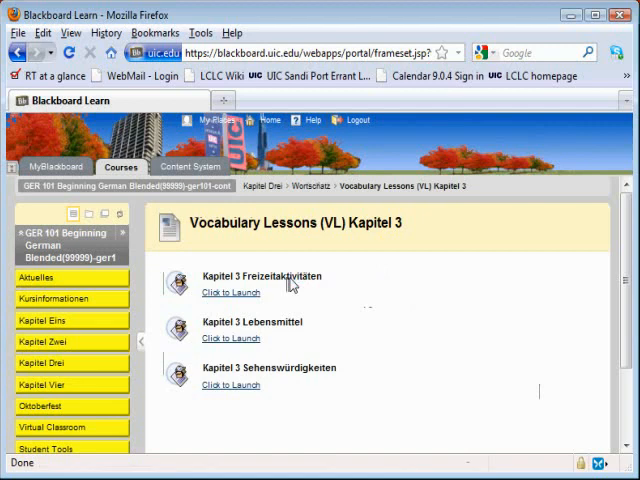
mouse_move(289, 286)
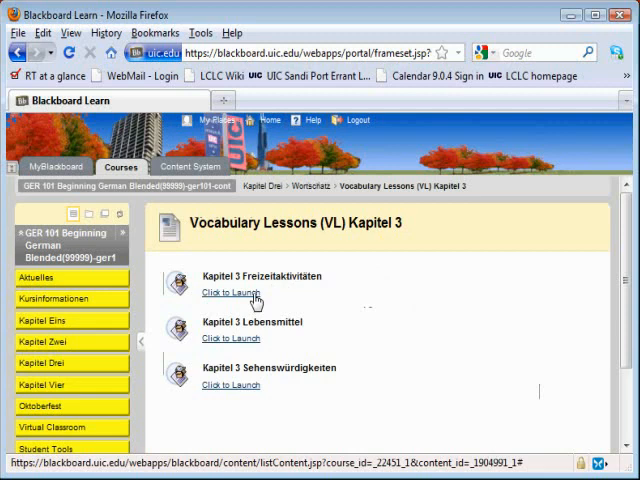
Step: Launch the Kapitel 3 Freizeitaktivitäten lesson and scroll to its music warm-up page
left_click(230, 292)
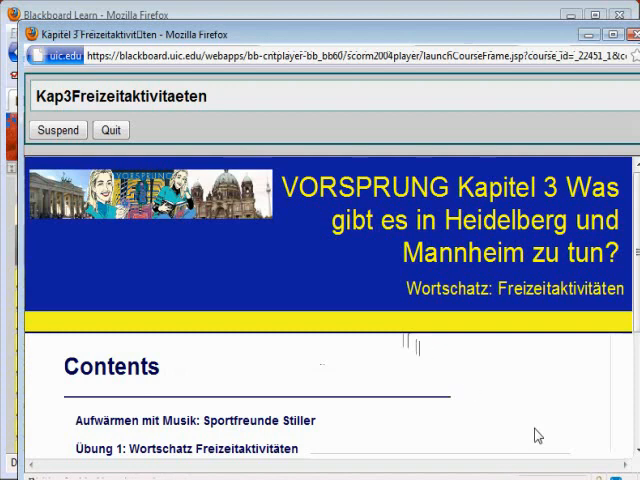
scroll("down", 3)
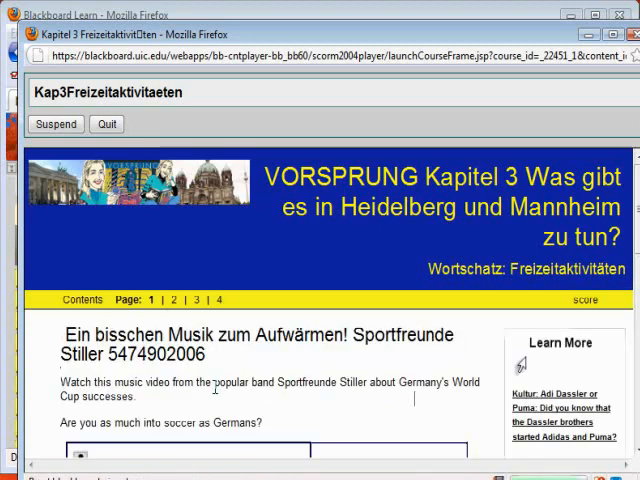
Step: Play and then pause the Sportfreunde Stiller music video
scroll("down", 3)
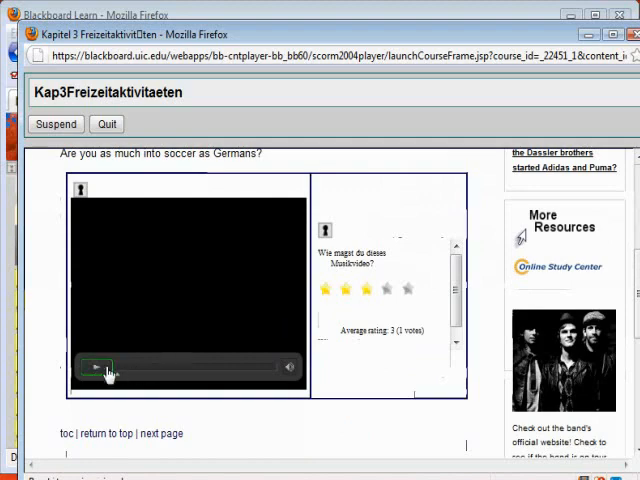
left_click(95, 367)
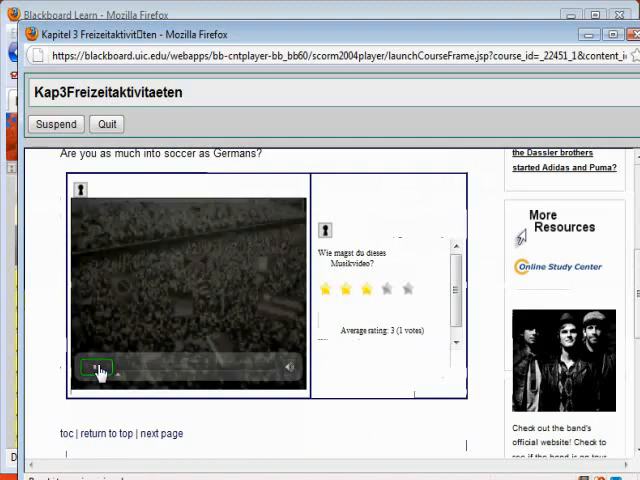
left_click(92, 366)
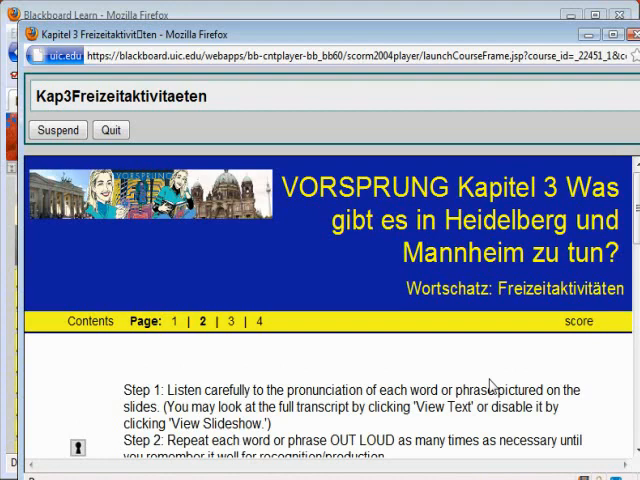
mouse_move(405, 349)
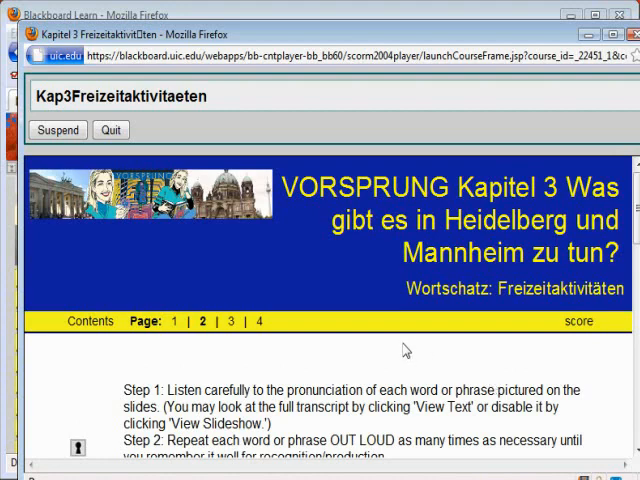
scroll("down", 3)
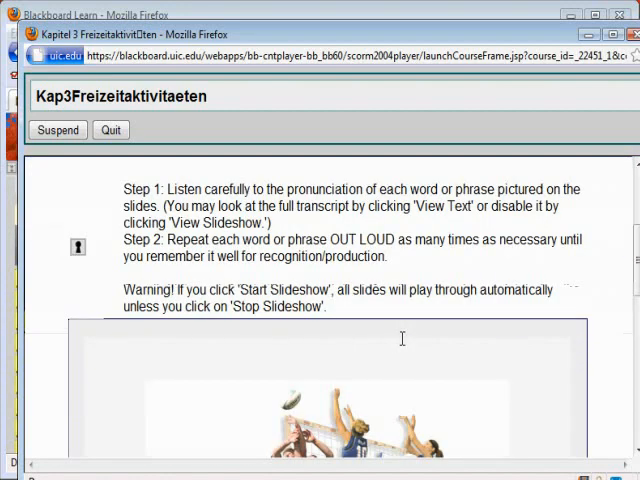
scroll("down", 3)
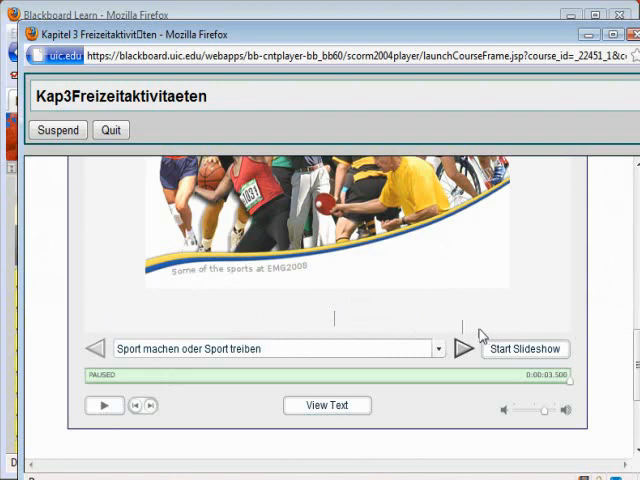
mouse_move(347, 297)
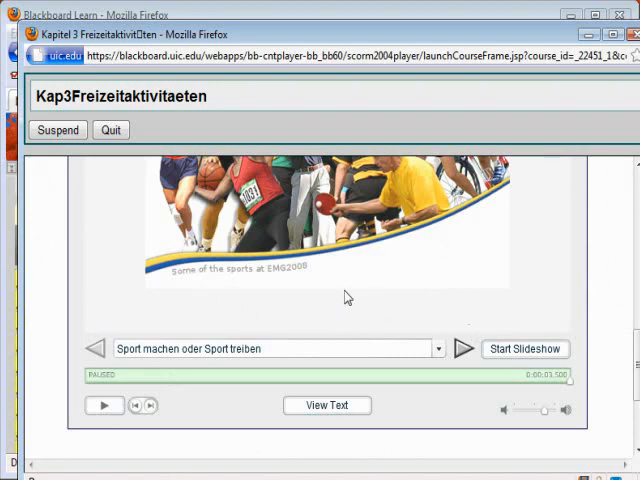
scroll("down", 3)
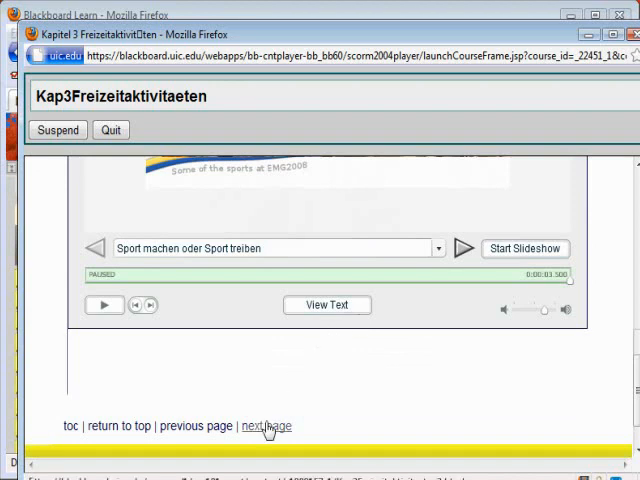
Step: Advance to page 3 and scroll through the two Test Yourself picture-matching exercises
left_click(267, 425)
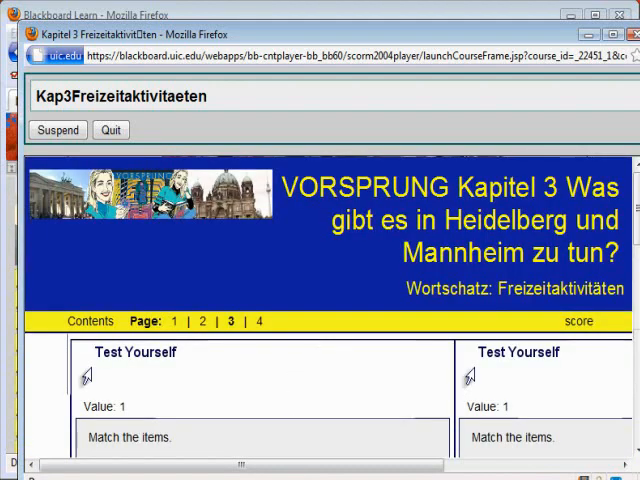
mouse_move(322, 320)
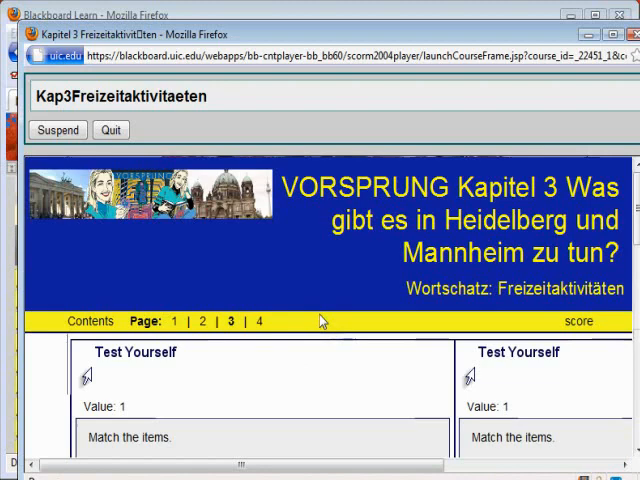
scroll("down", 3)
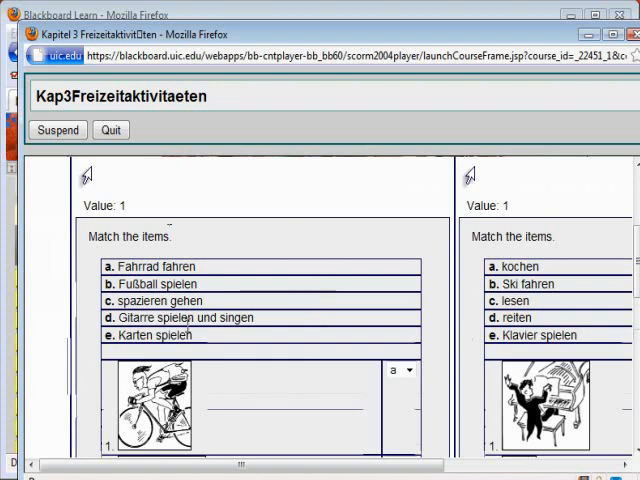
scroll("down", 3)
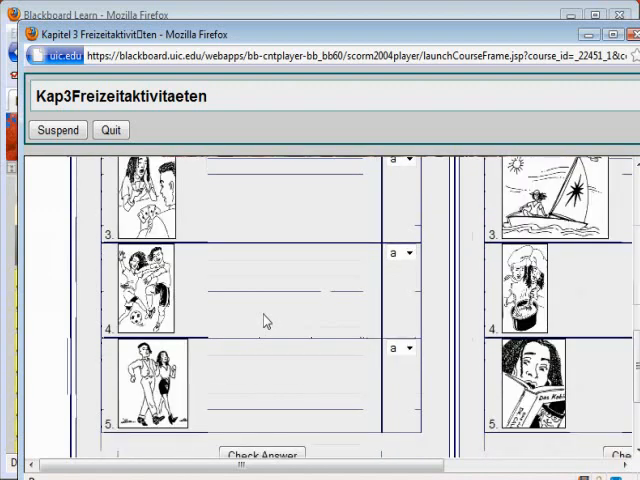
scroll("down", 3)
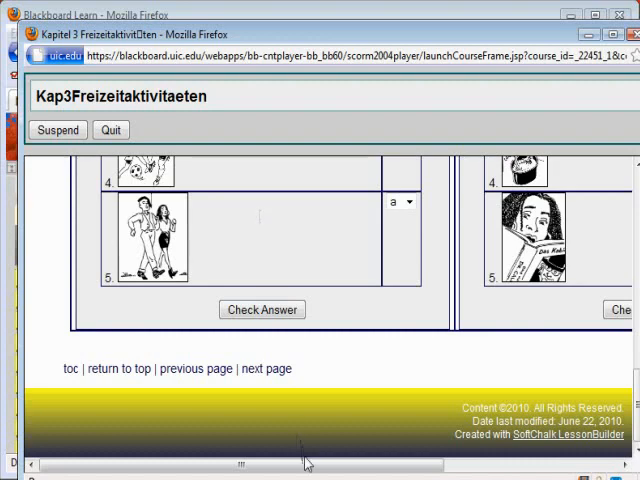
scroll("right", 3)
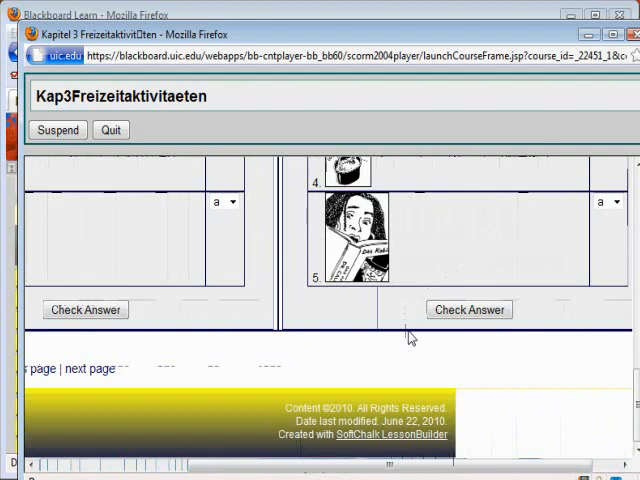
mouse_move(293, 308)
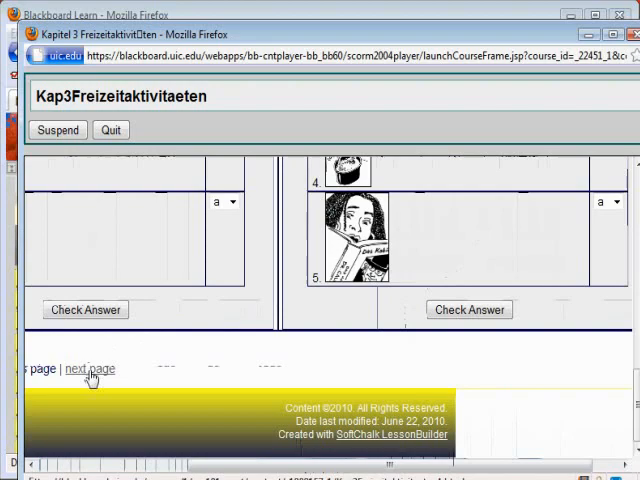
Step: Advance to page 4 and scroll through its photo-identification questions
left_click(89, 369)
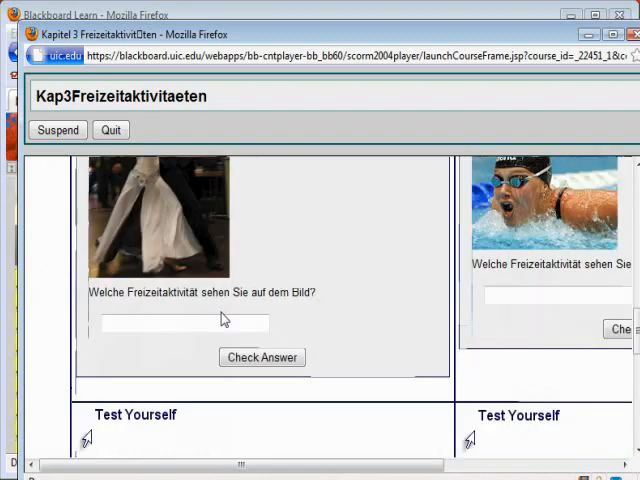
scroll("down", 3)
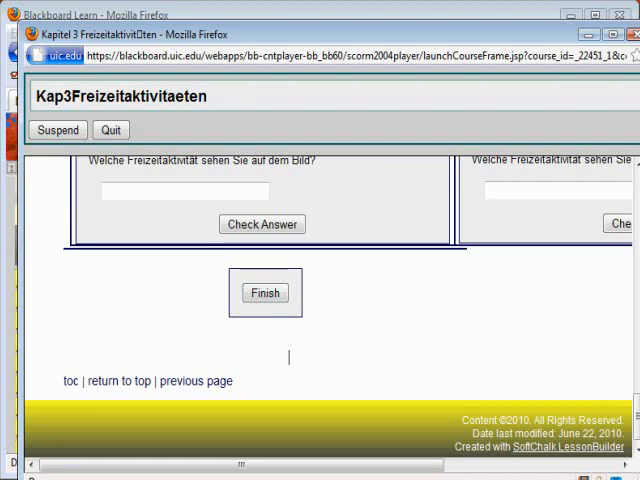
mouse_move(528, 313)
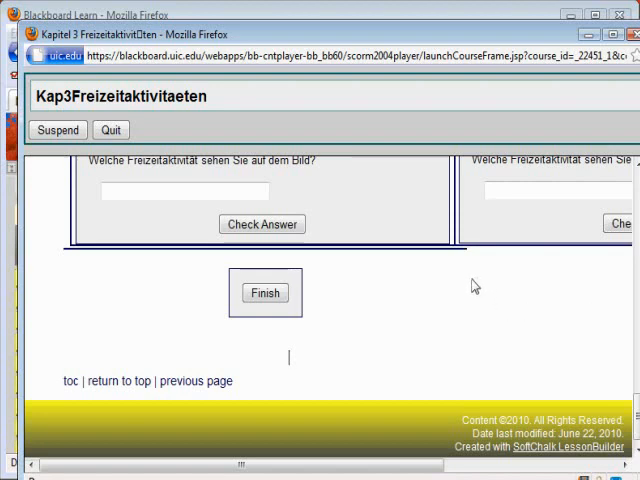
mouse_move(378, 20)
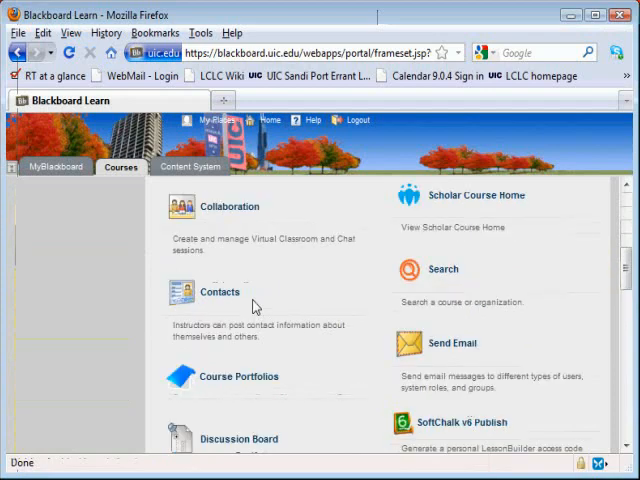
Step: Scroll the GER 101 course tools and choose My Grades
scroll("down", 3)
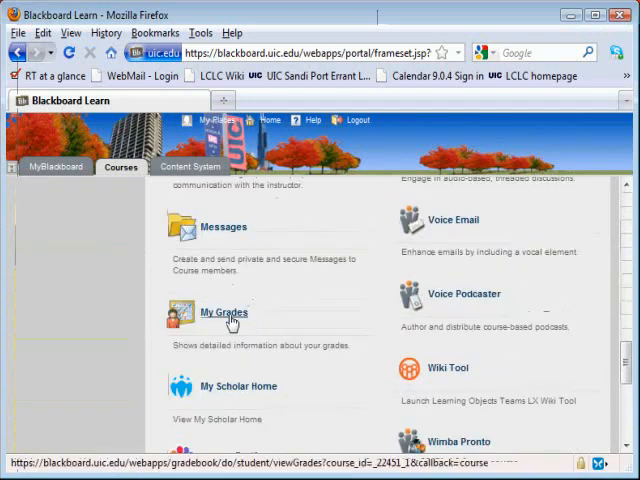
left_click(223, 312)
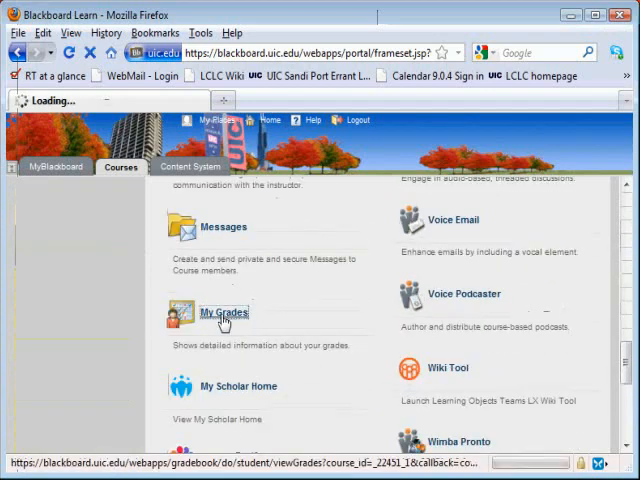
left_click(224, 313)
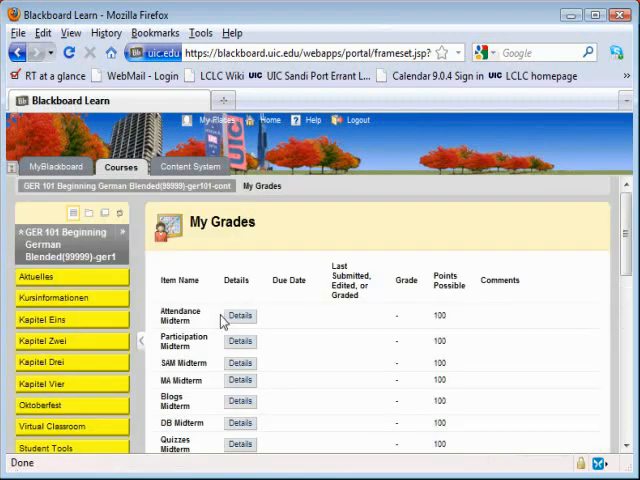